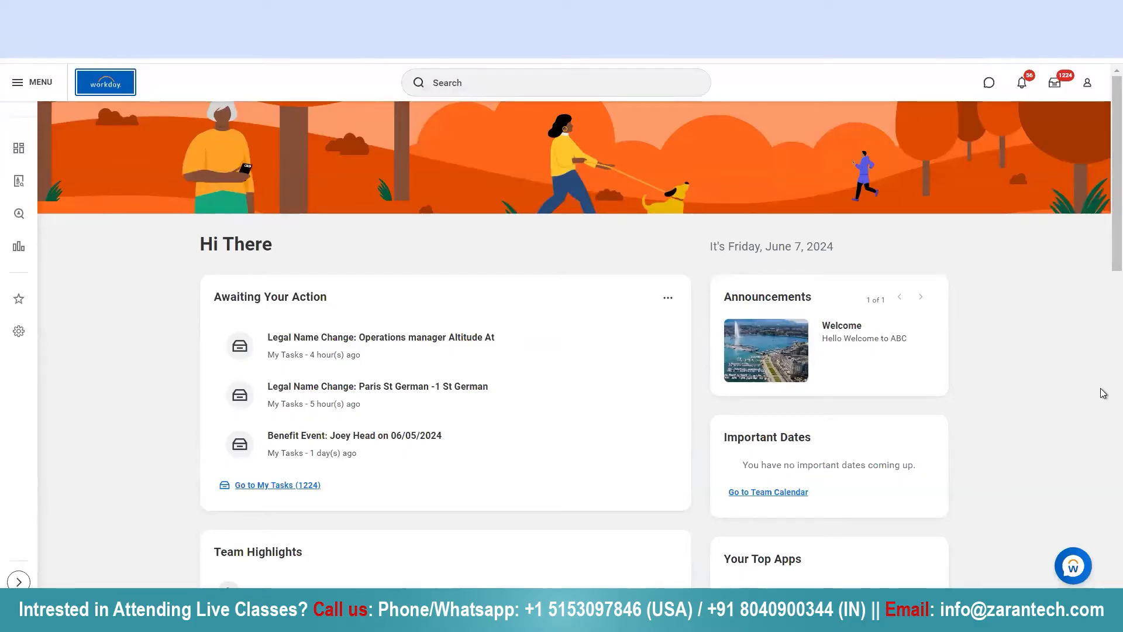
pyautogui.moveTo(952, 428)
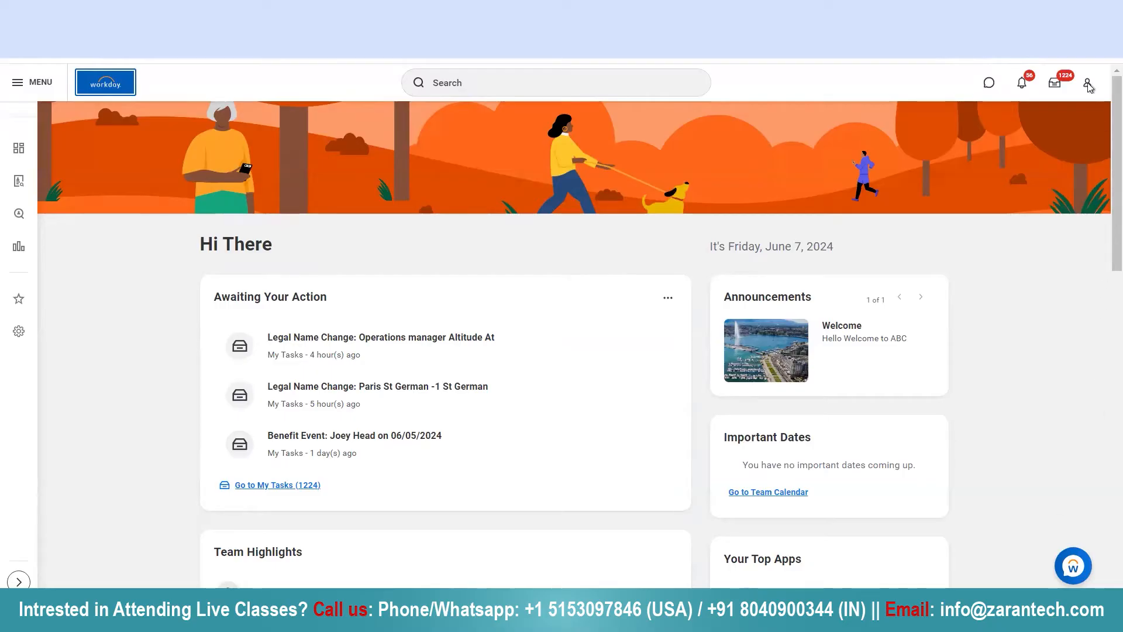
# Open Joey Head's own worker profile and bring up its Actions list with Time and Absence.
pyautogui.click(1088, 82)
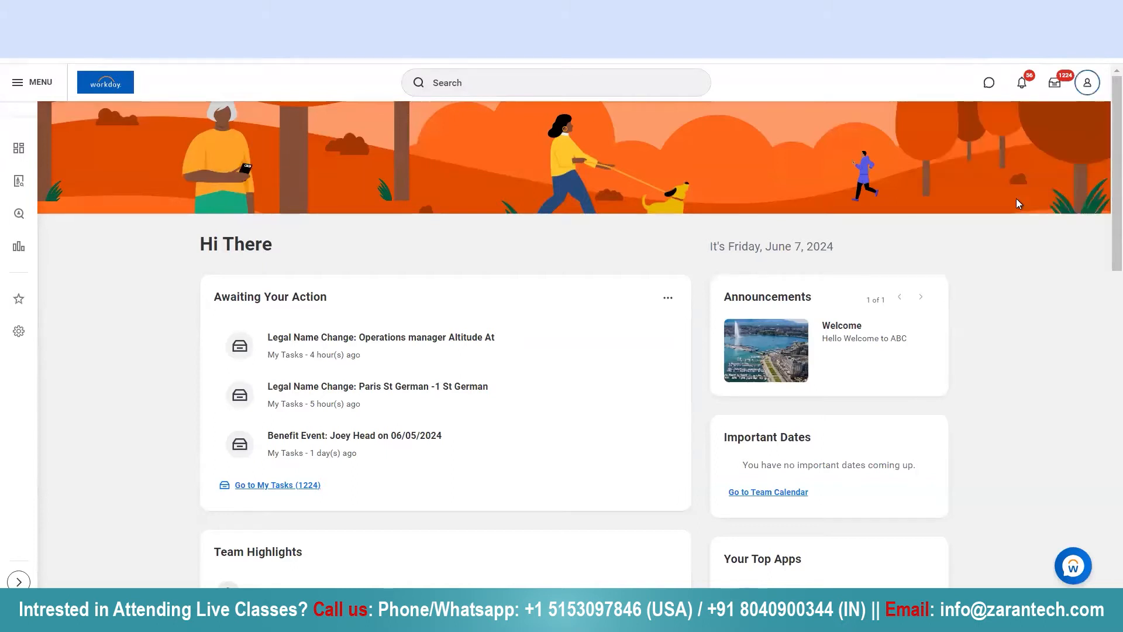
pyautogui.click(1085, 82)
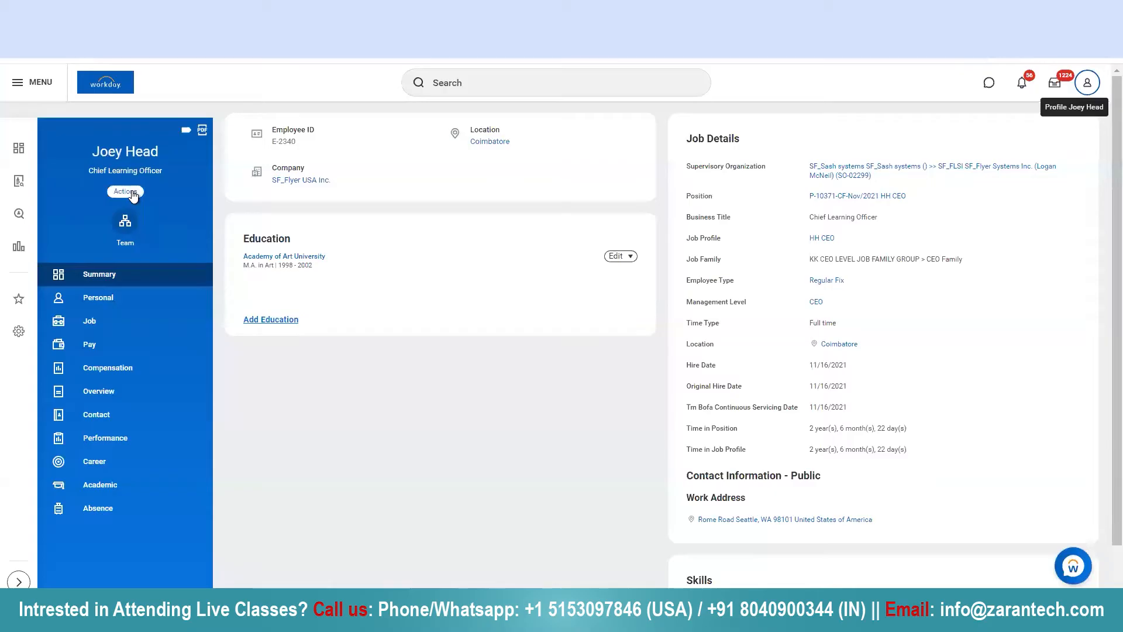
pyautogui.click(125, 191)
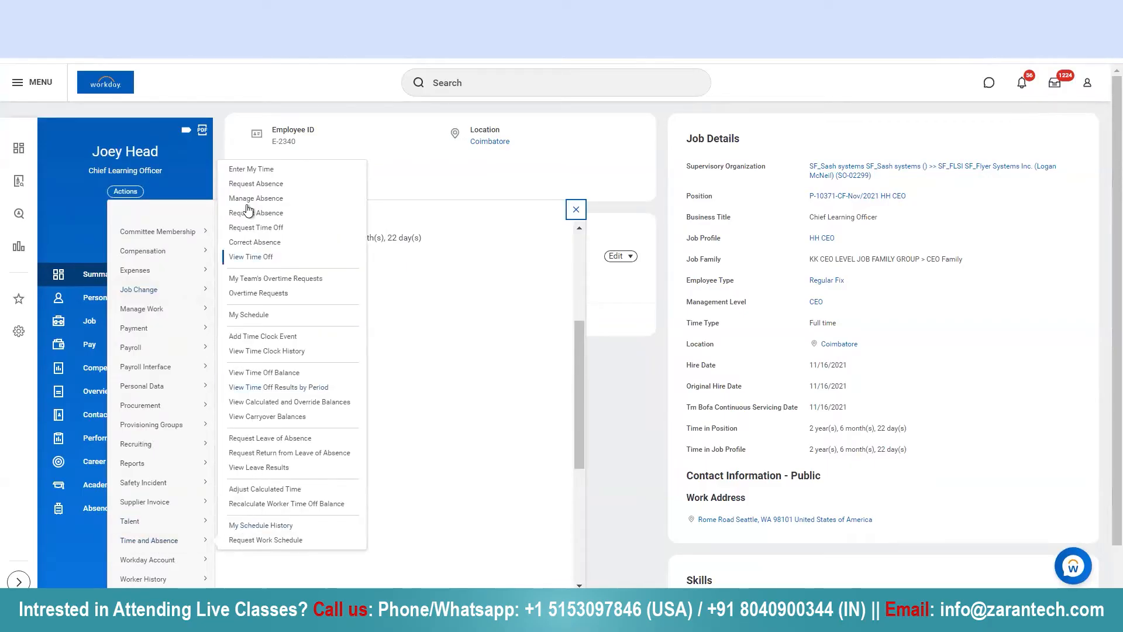
pyautogui.moveTo(256, 183)
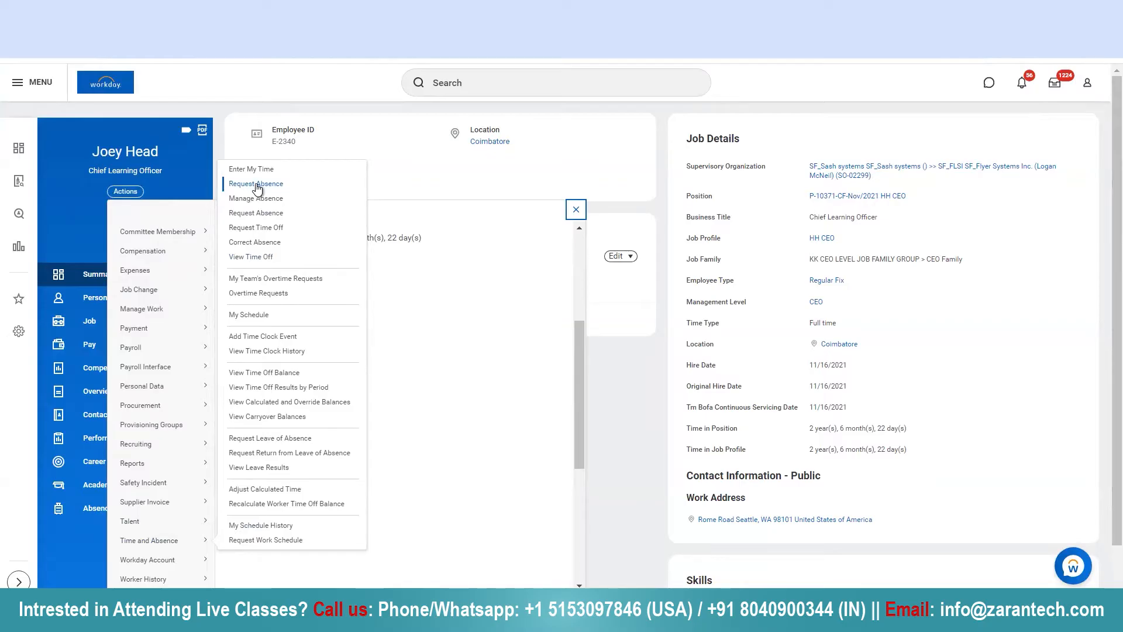
pyautogui.moveTo(251, 232)
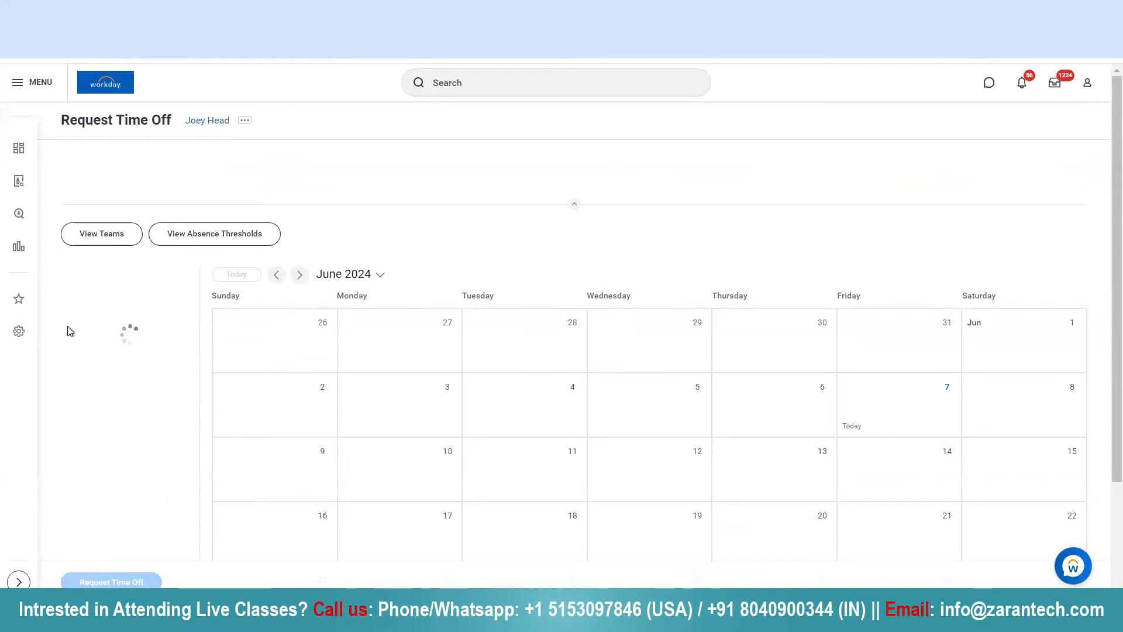
pyautogui.moveTo(85, 487)
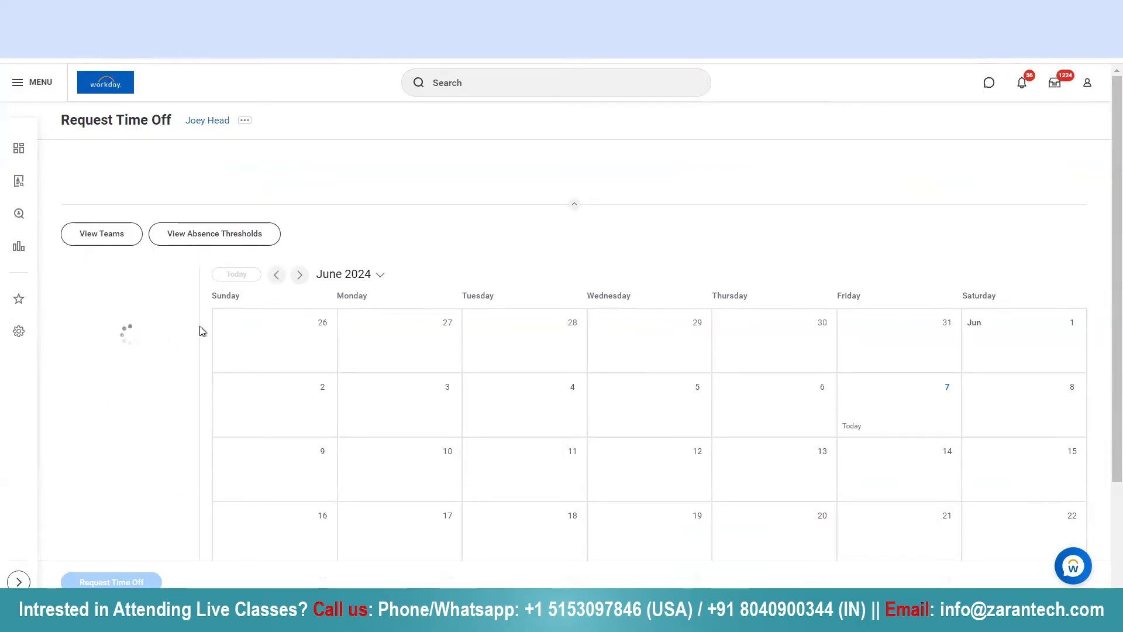
pyautogui.moveTo(131, 461)
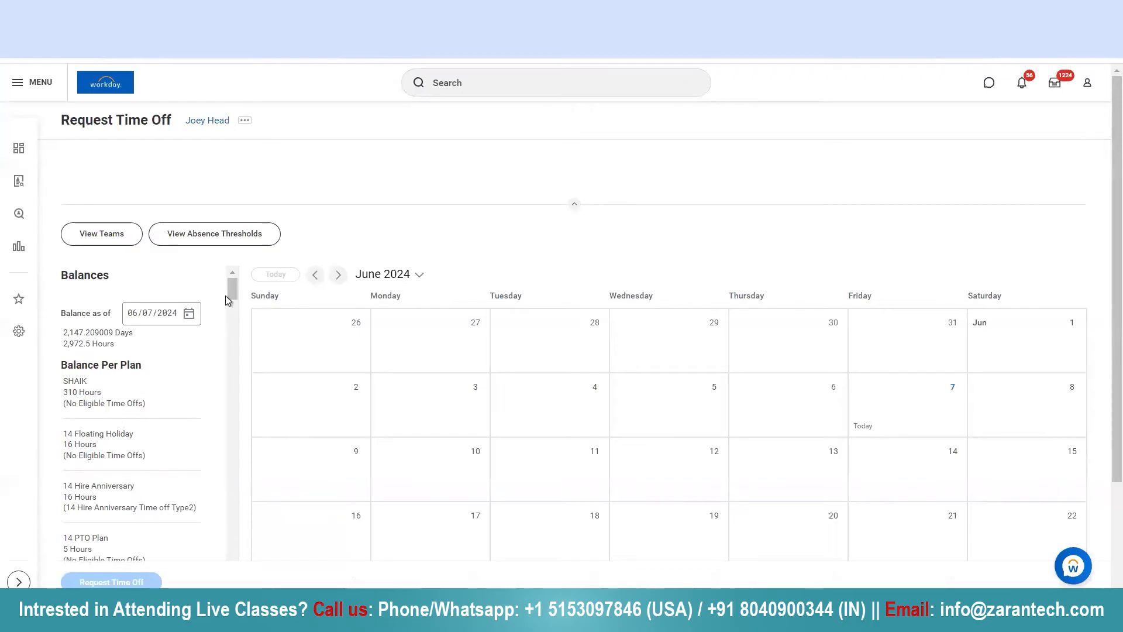
pyautogui.moveTo(68, 482)
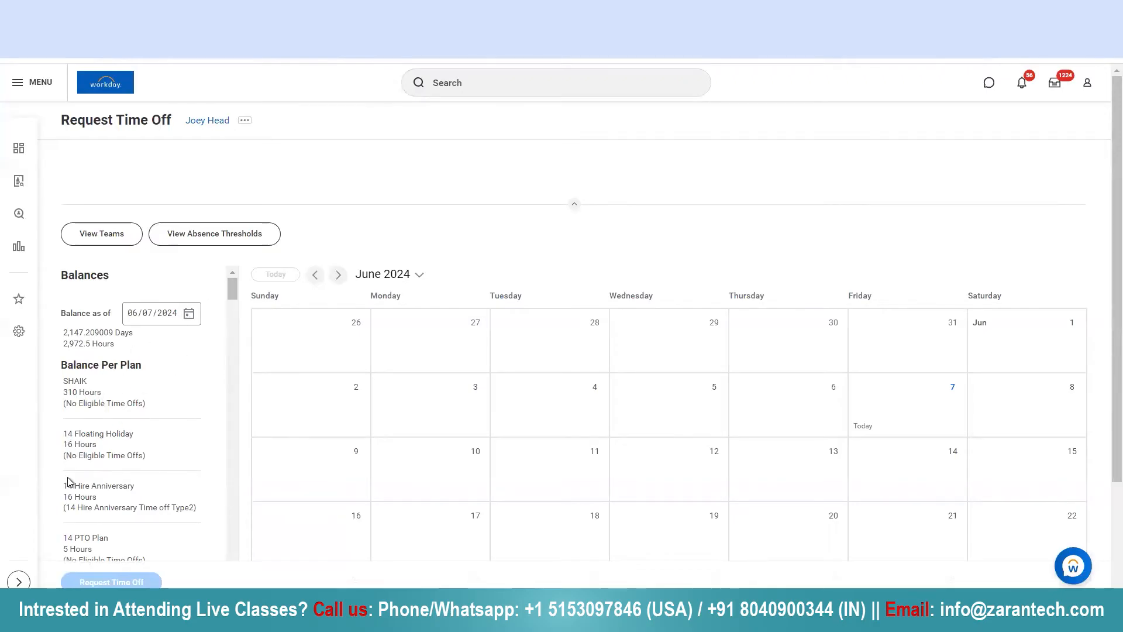
pyautogui.moveTo(121, 523)
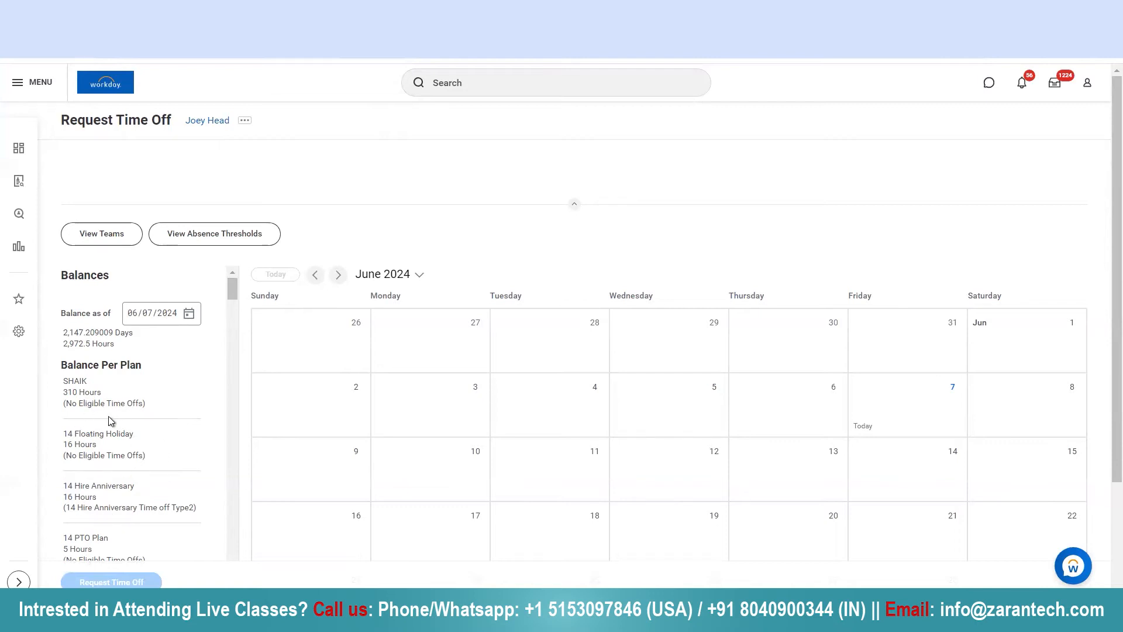
# Scroll through the Balances panel to review remaining balance for each time off plan.
pyautogui.scroll(-3)
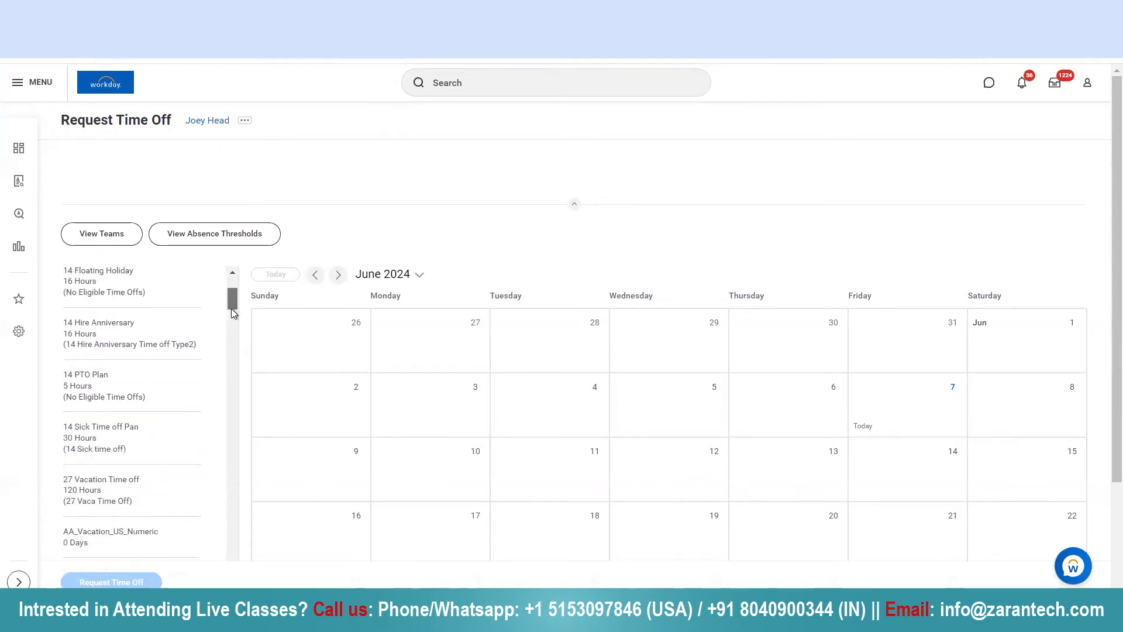
pyautogui.scroll(-3)
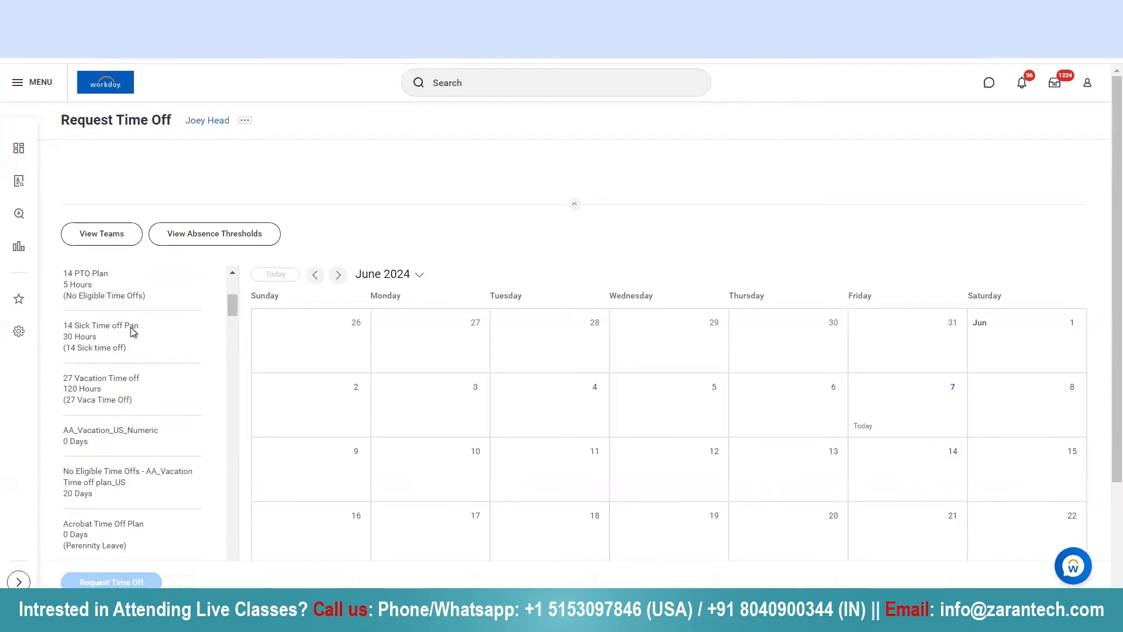
pyautogui.moveTo(97, 350)
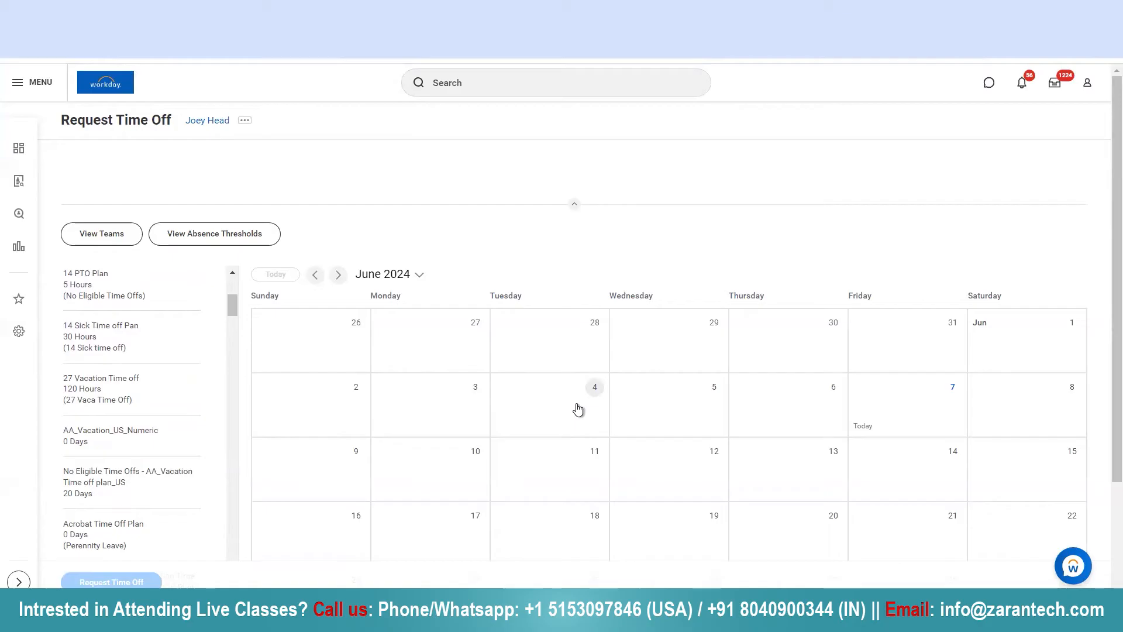
# Select Tuesday June 4 on the calendar and start a 1 Day time off request for it.
pyautogui.click(595, 388)
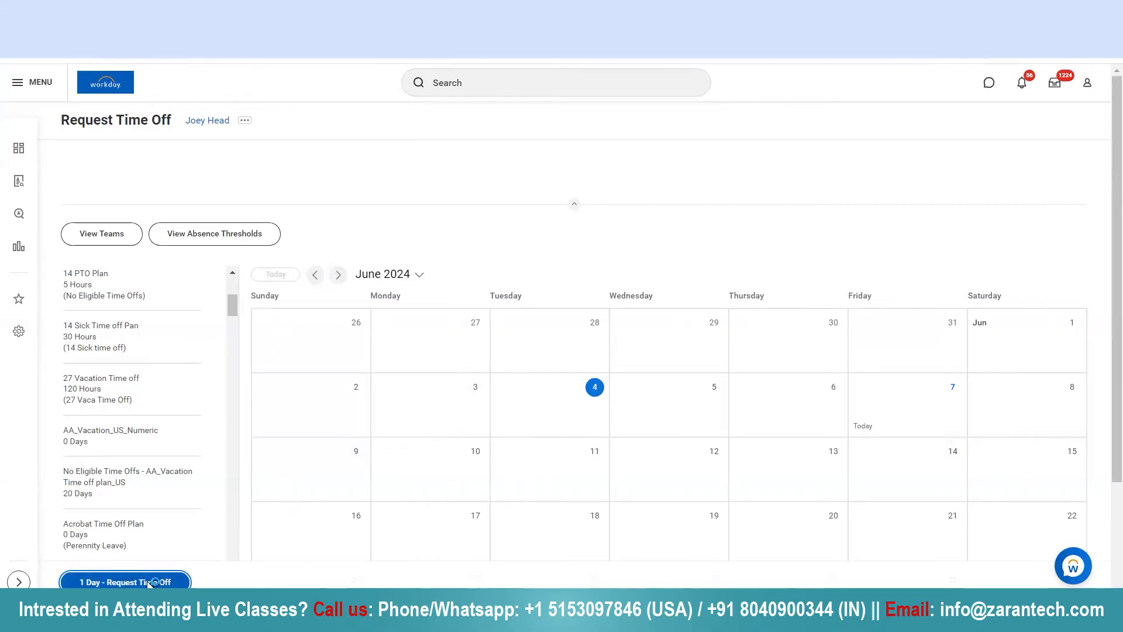
pyautogui.click(125, 581)
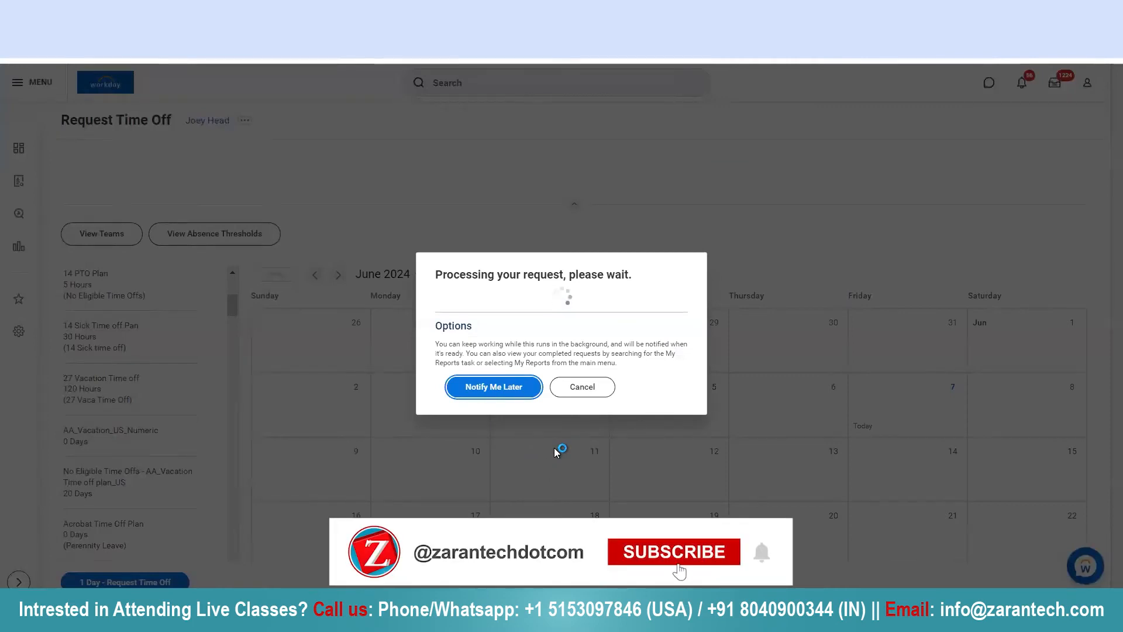
pyautogui.click(671, 551)
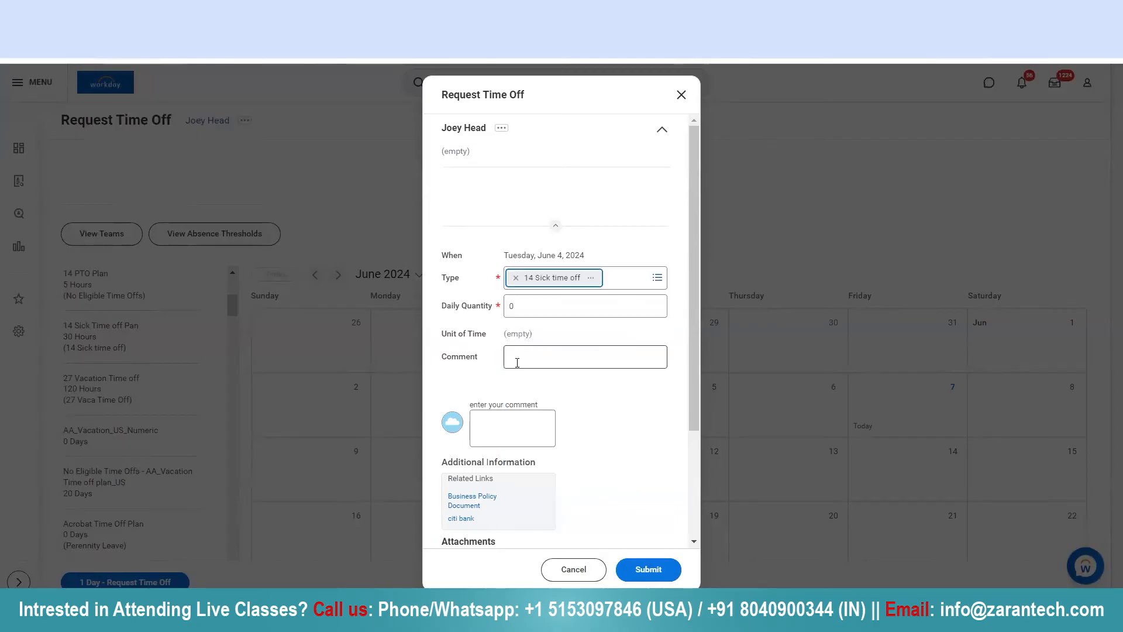
# Enter a Daily Quantity of 1 hour for 14 Sick time off on June 4 and submit the request.
pyautogui.click(585, 305)
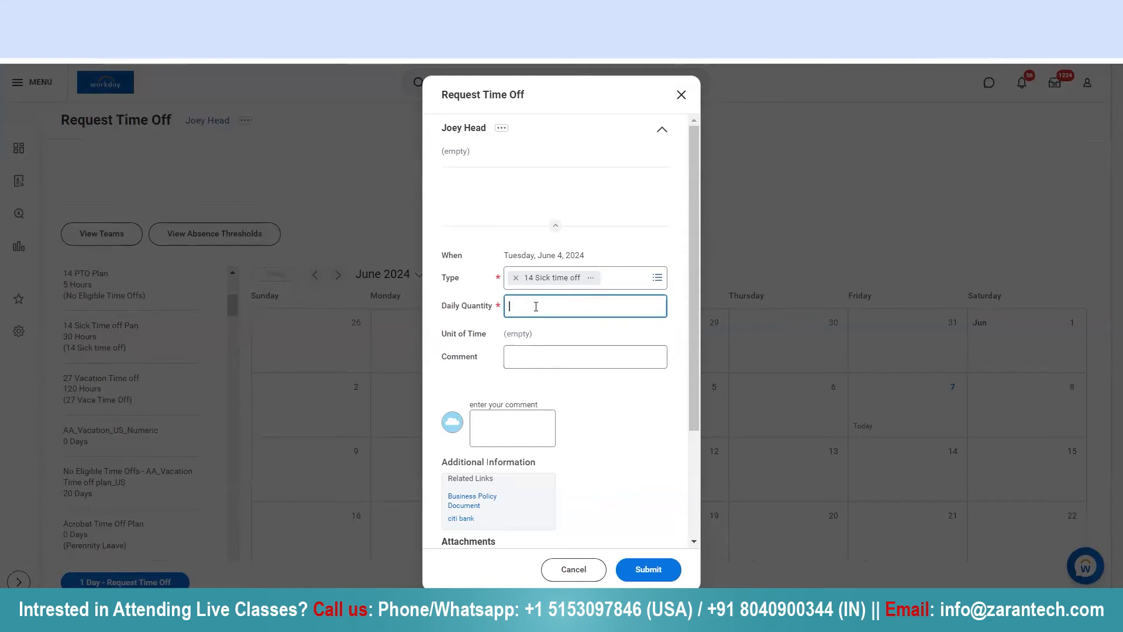
pyautogui.write('1')
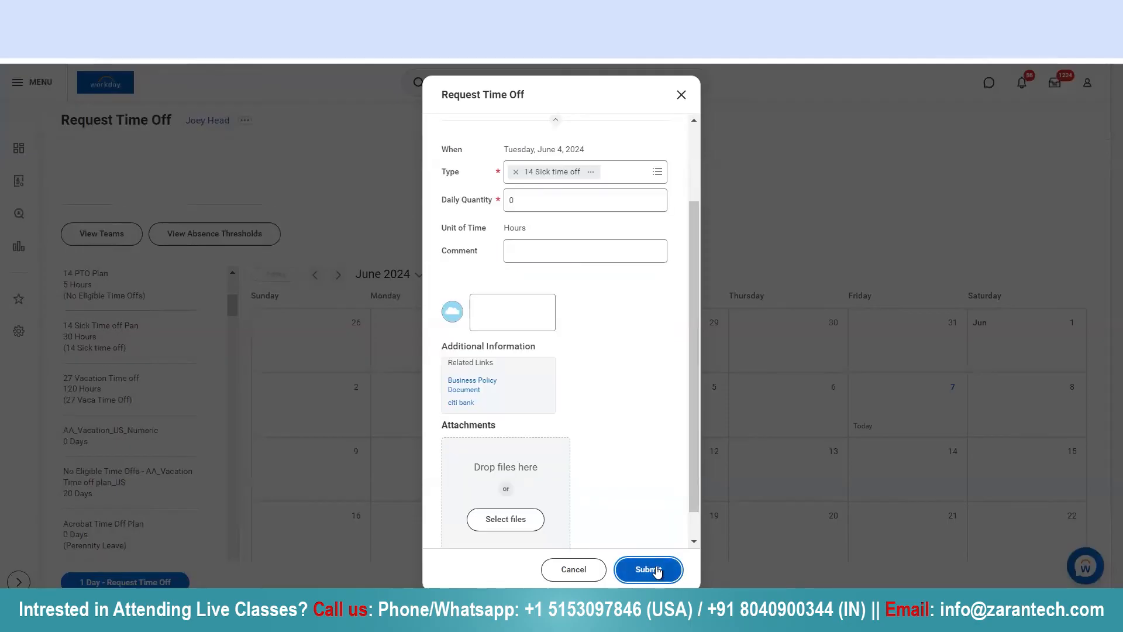
pyautogui.moveTo(657, 472)
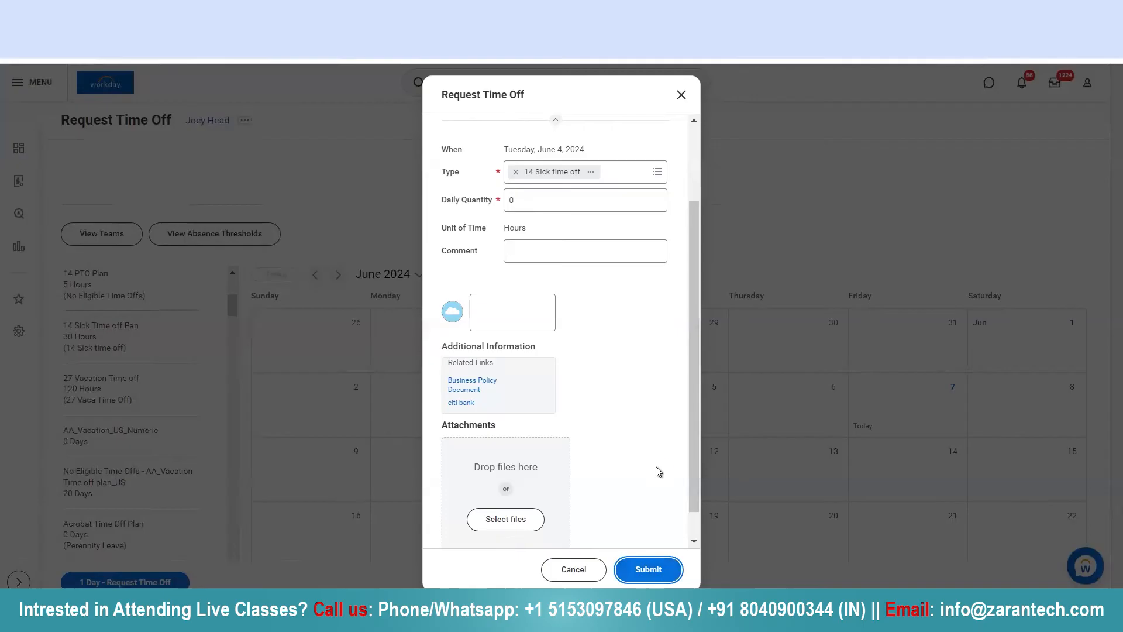
pyautogui.click(647, 568)
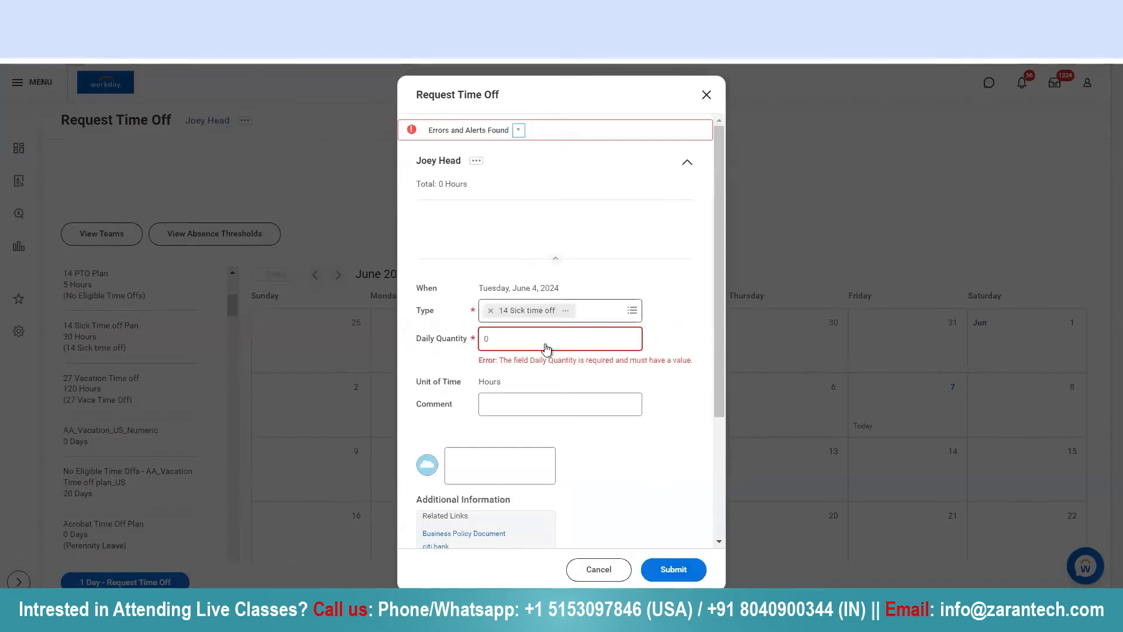
pyautogui.write('1')
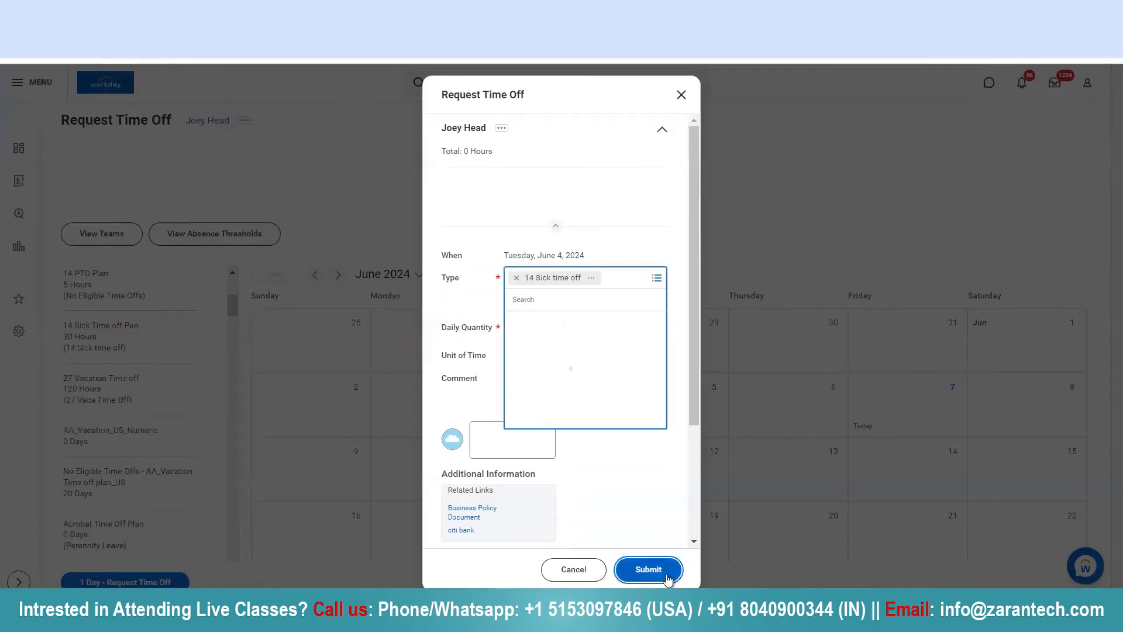
pyautogui.click(646, 570)
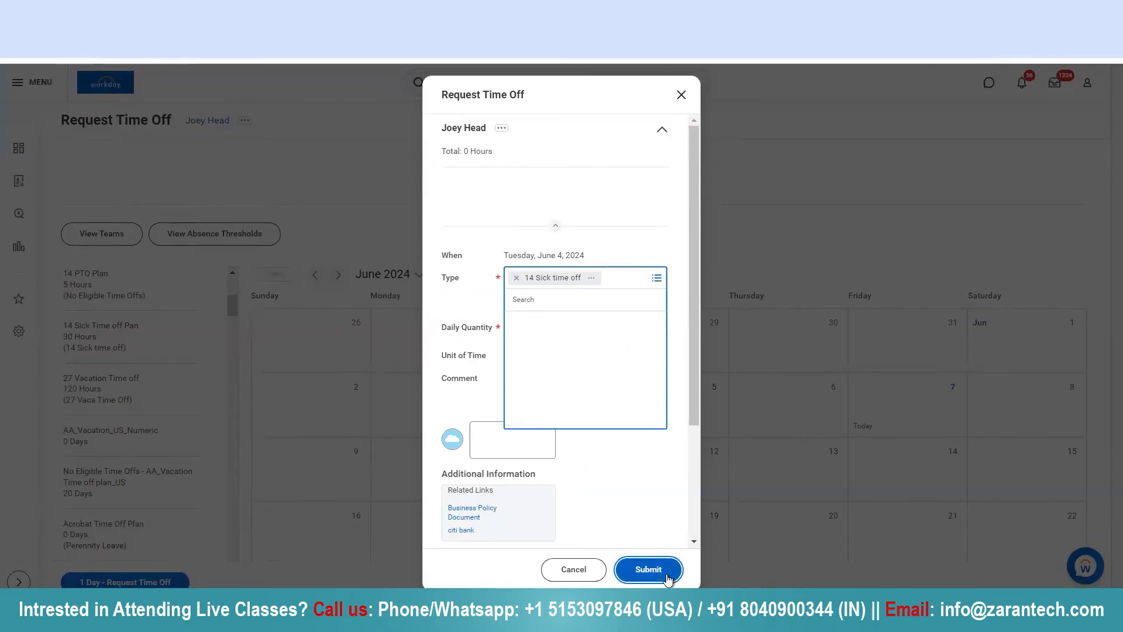
pyautogui.click(647, 570)
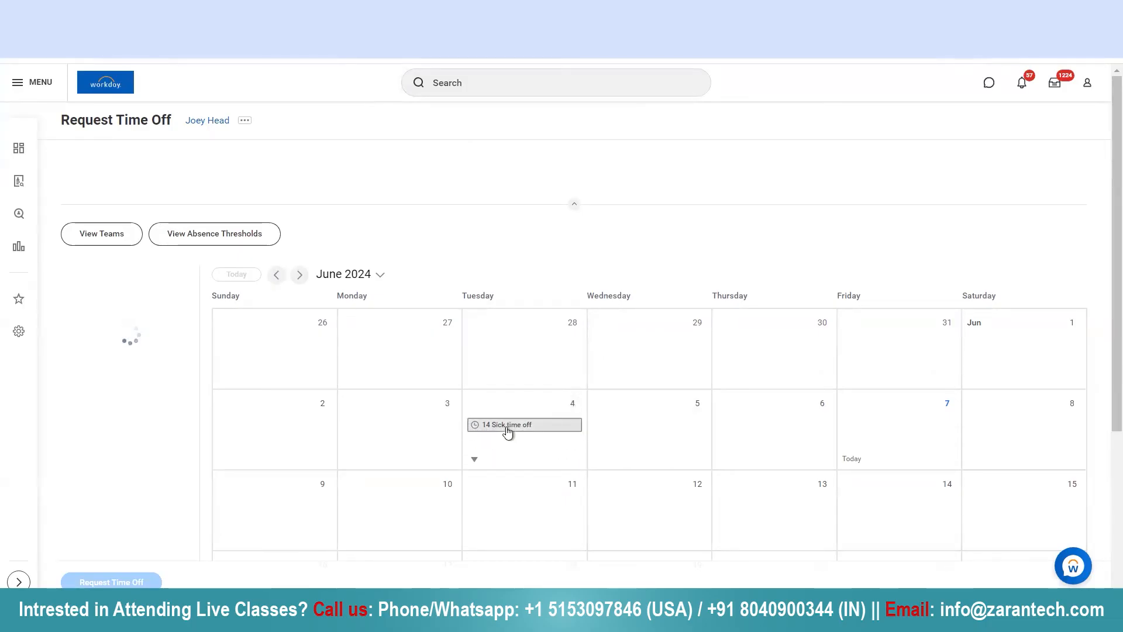
pyautogui.moveTo(506, 425)
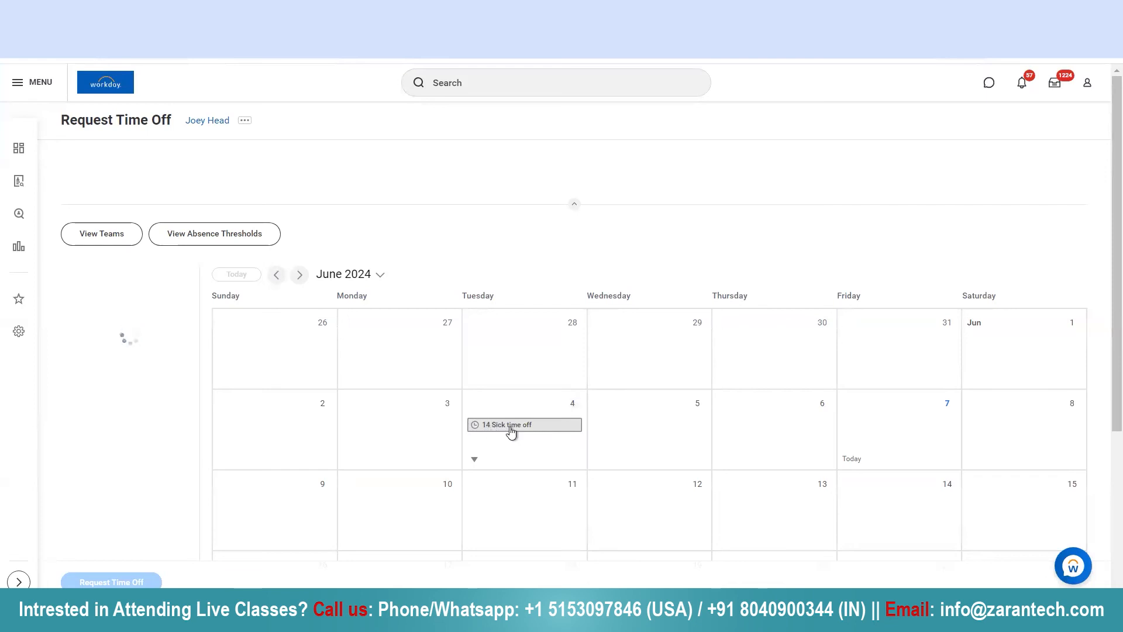
pyautogui.moveTo(513, 441)
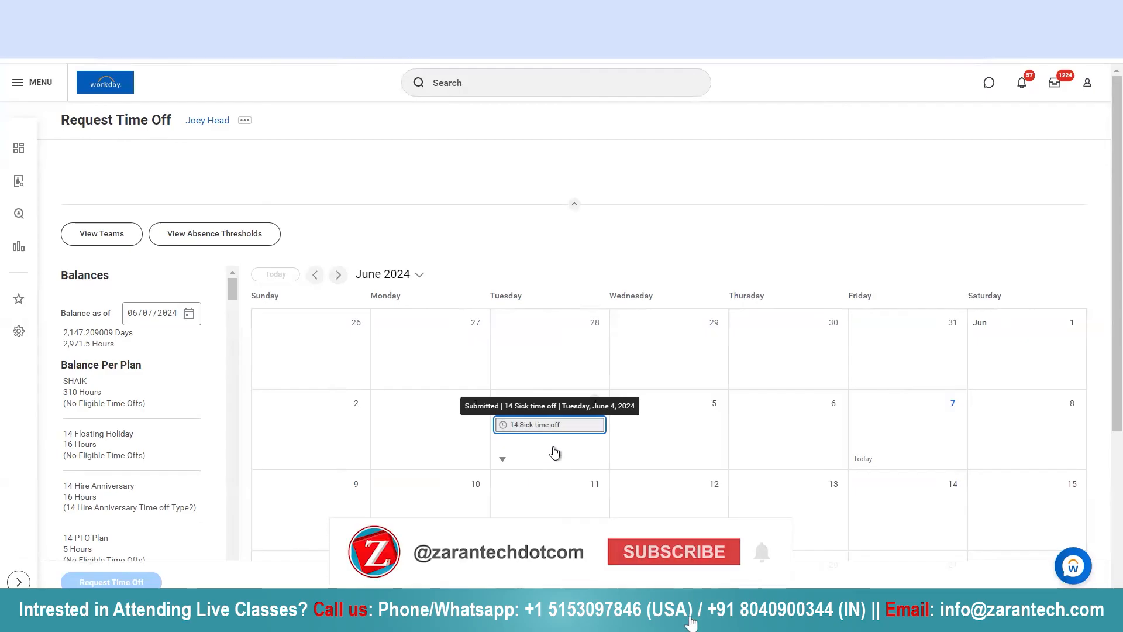
# Open the Details popup of the Submitted 14 Sick time off entry on June 4.
pyautogui.click(672, 551)
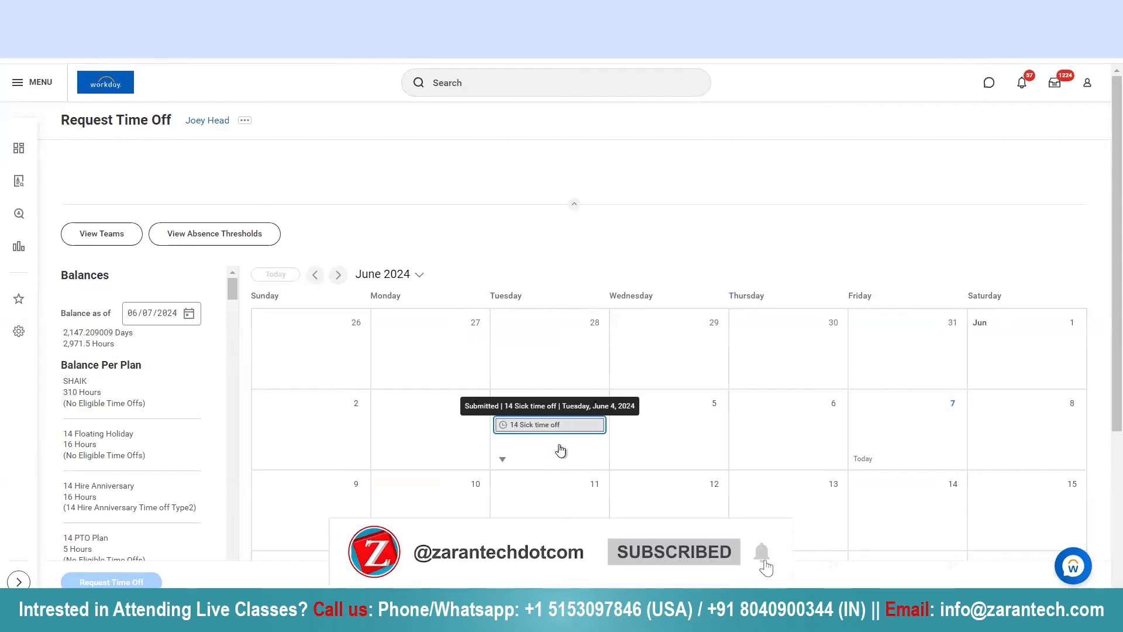
pyautogui.click(549, 423)
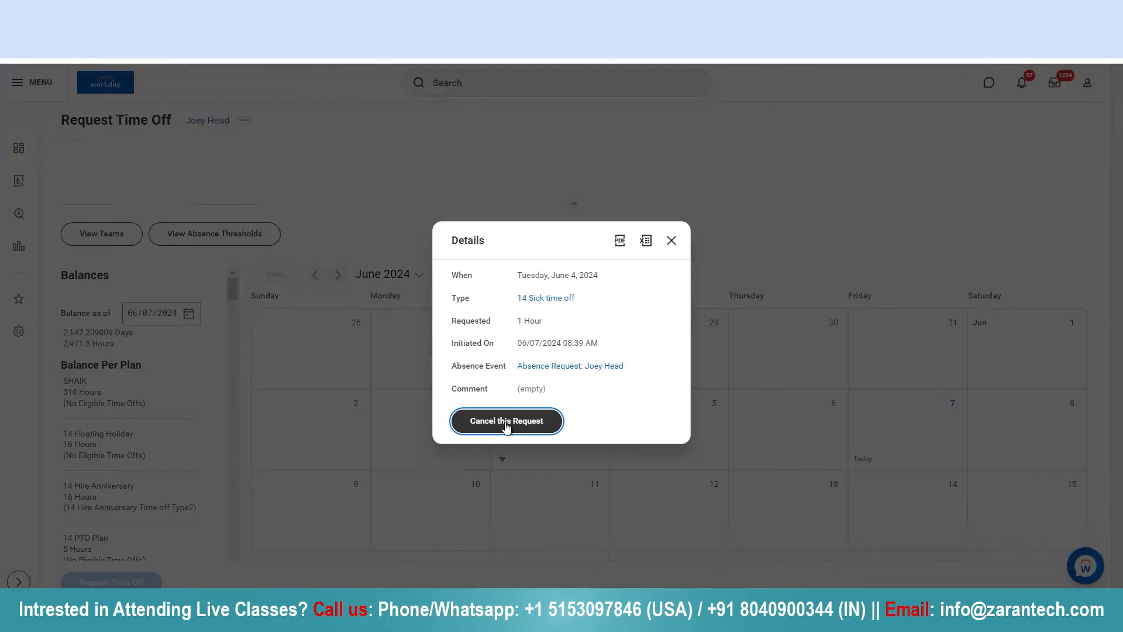
# Cancel the June 4 sick time off request with the comment 'Applied in error' and submit.
pyautogui.click(505, 420)
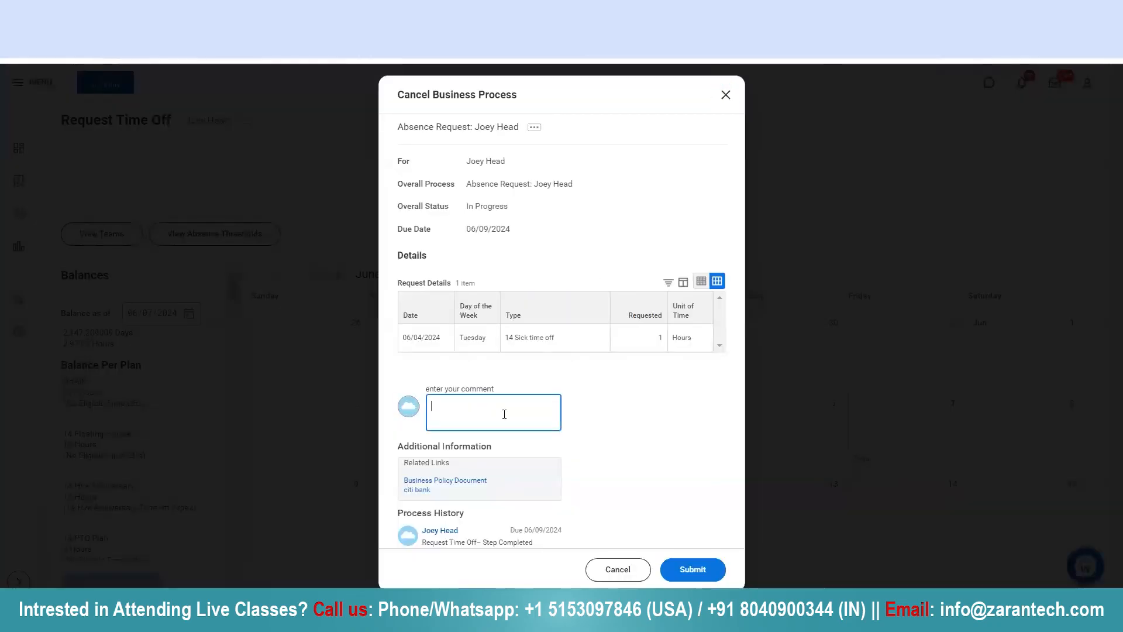
pyautogui.write('A')
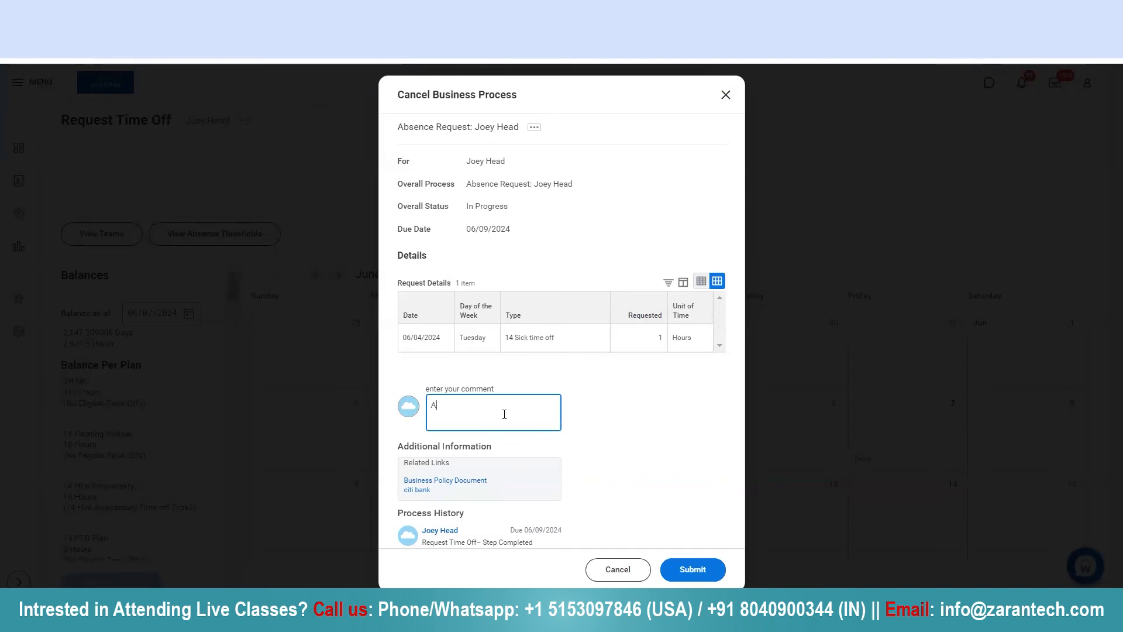
pyautogui.write('Applied in')
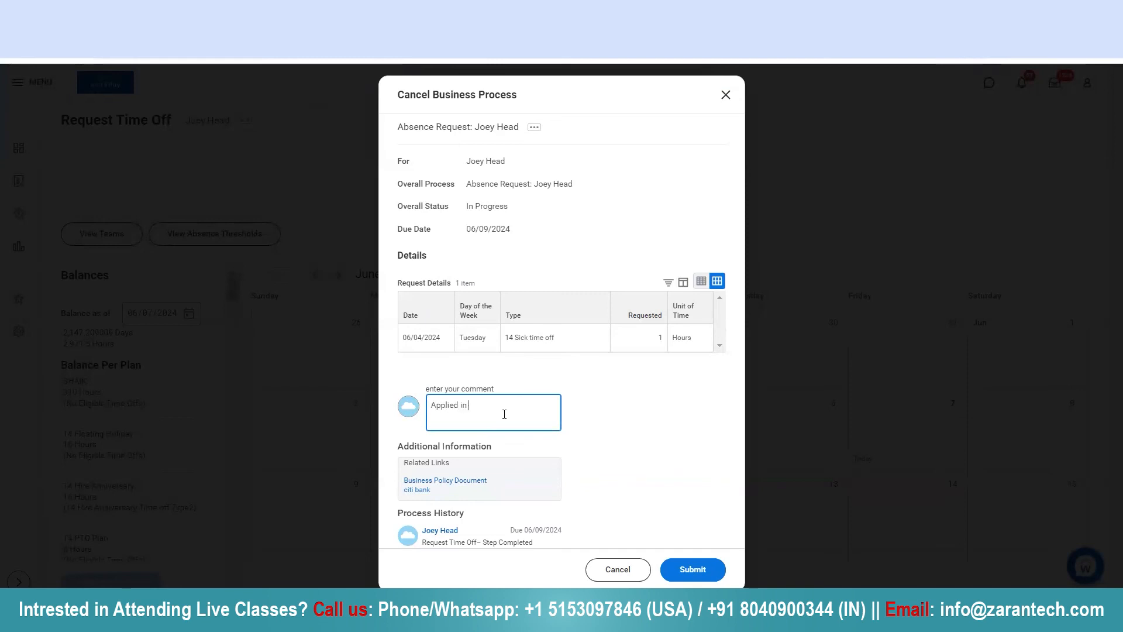
pyautogui.write('error')
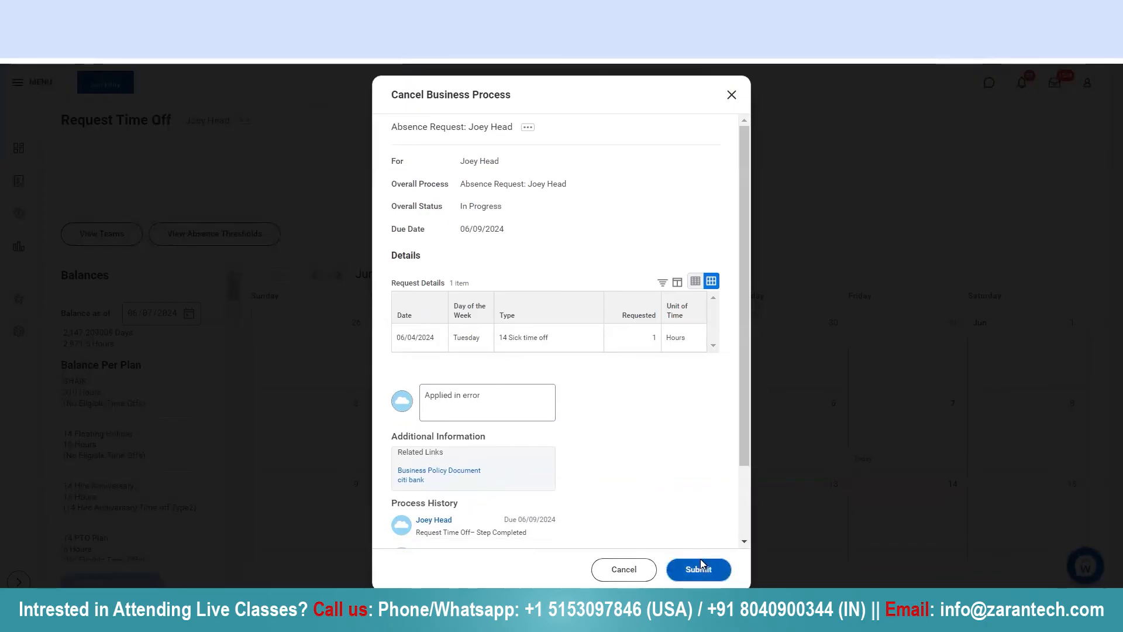
pyautogui.click(697, 570)
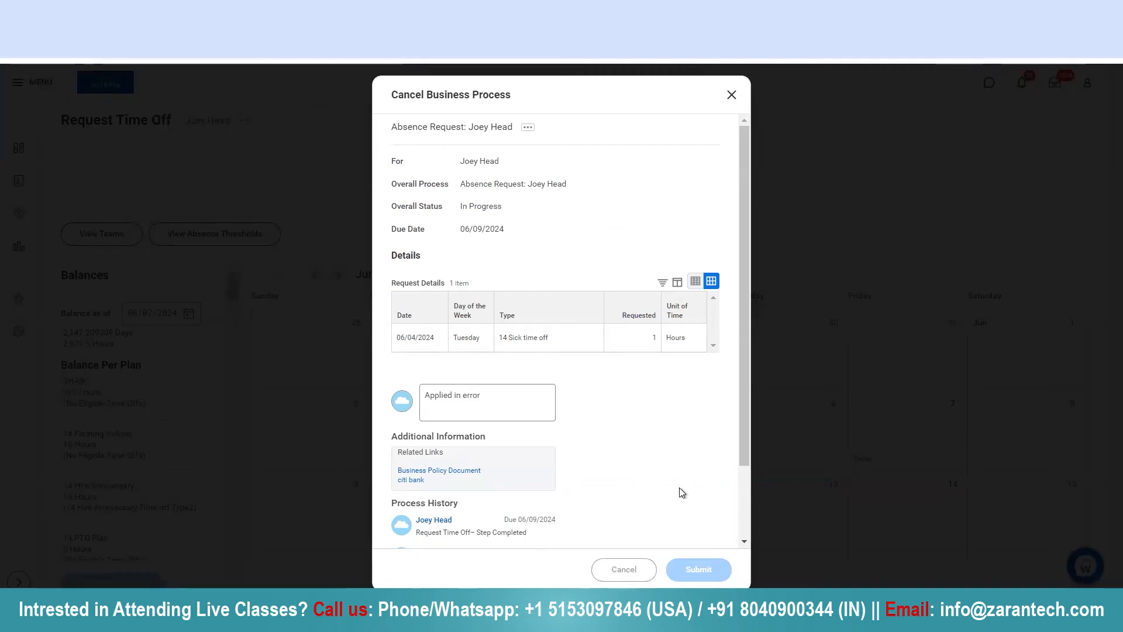
pyautogui.click(697, 570)
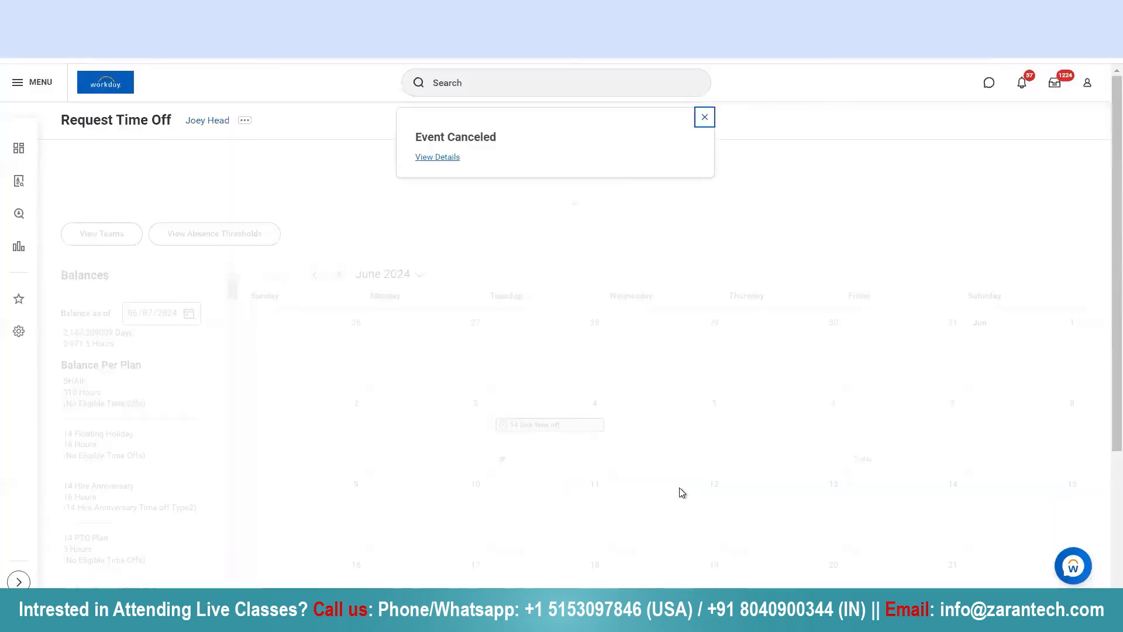